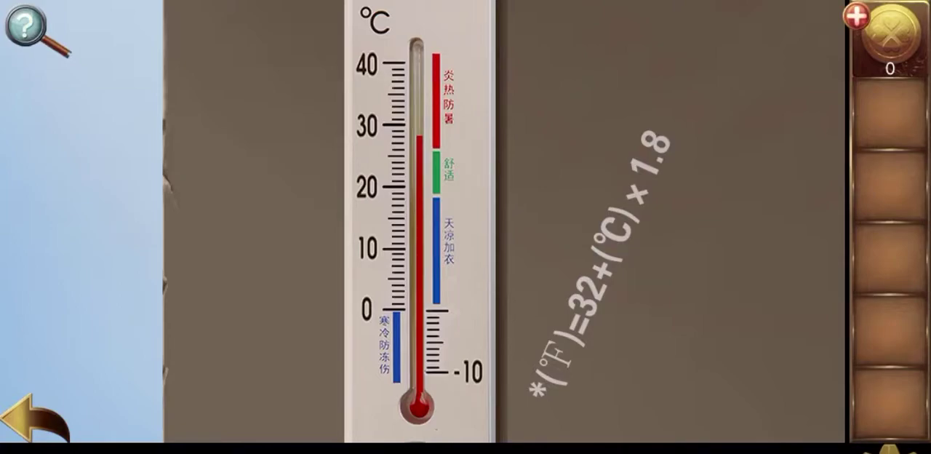
- Leave the thermometer's Fahrenheit clue and bring up the red-blue-green lock reading 3-0-0
left_click(25, 418)
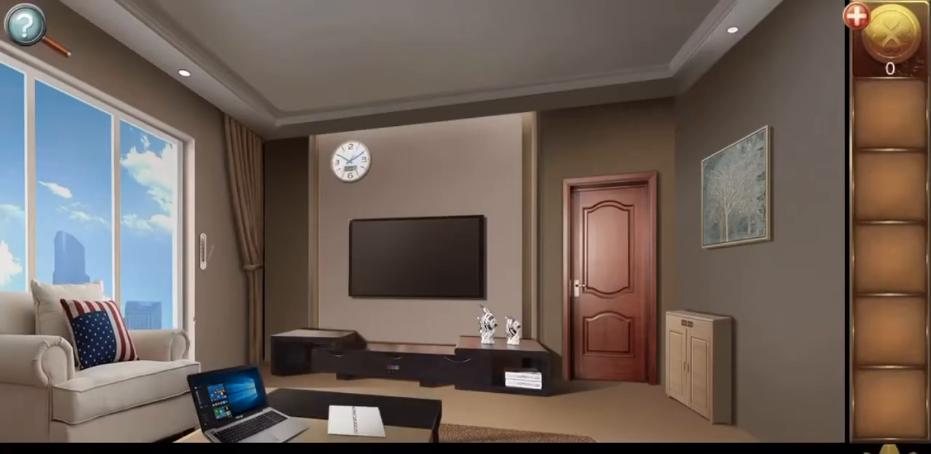
left_click(352, 159)
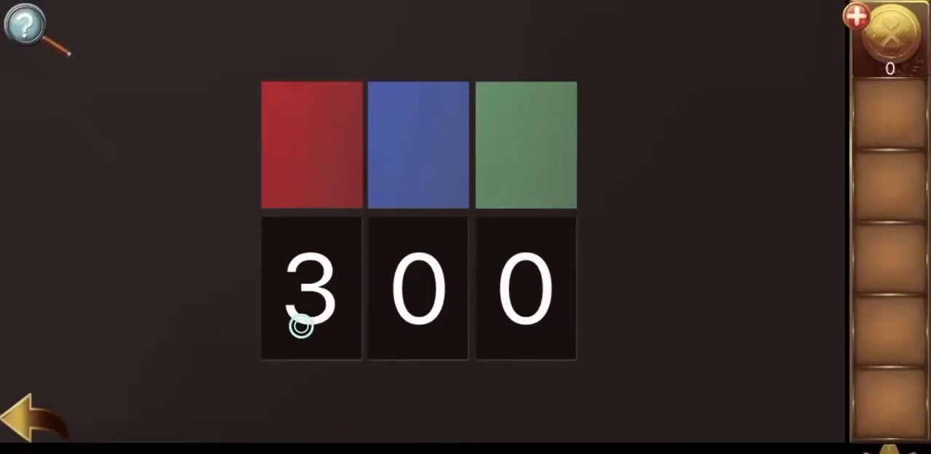
- Leave the number lock and zoom in on the wooden shoe cabinet beside the door
left_click(313, 301)
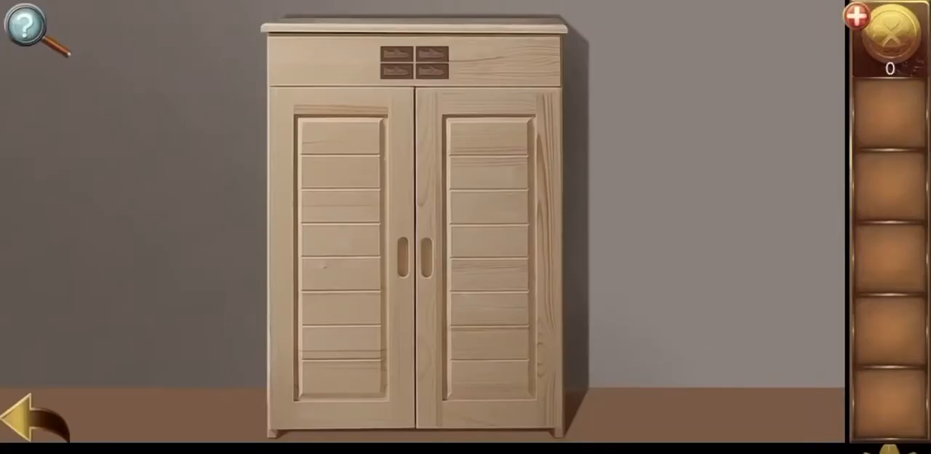
- Open the shoe cabinet, collect its key, and use it to open the room door
left_click(417, 64)
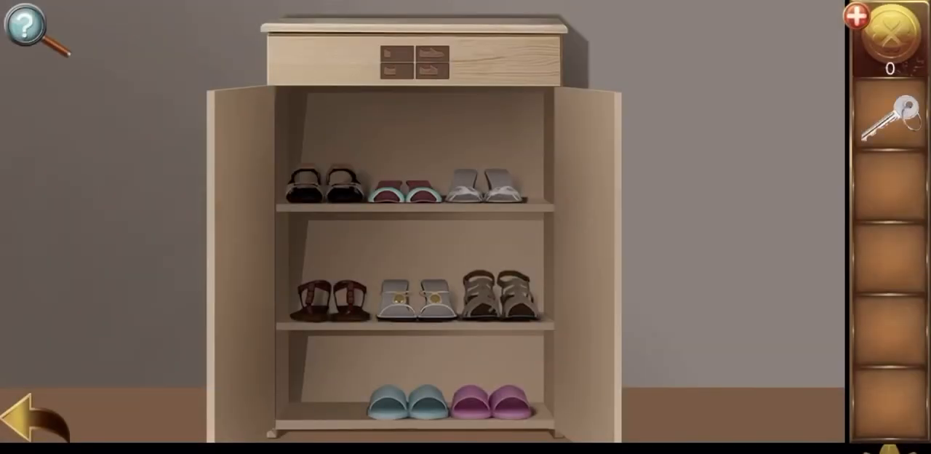
left_click(28, 416)
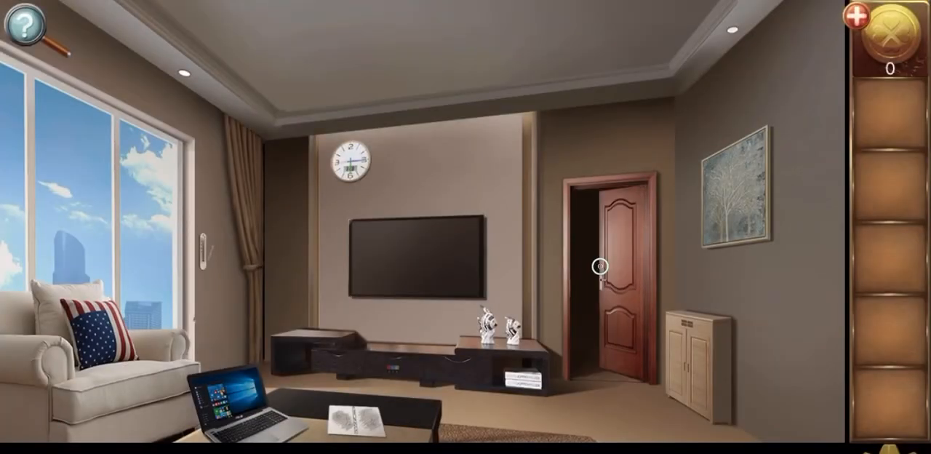